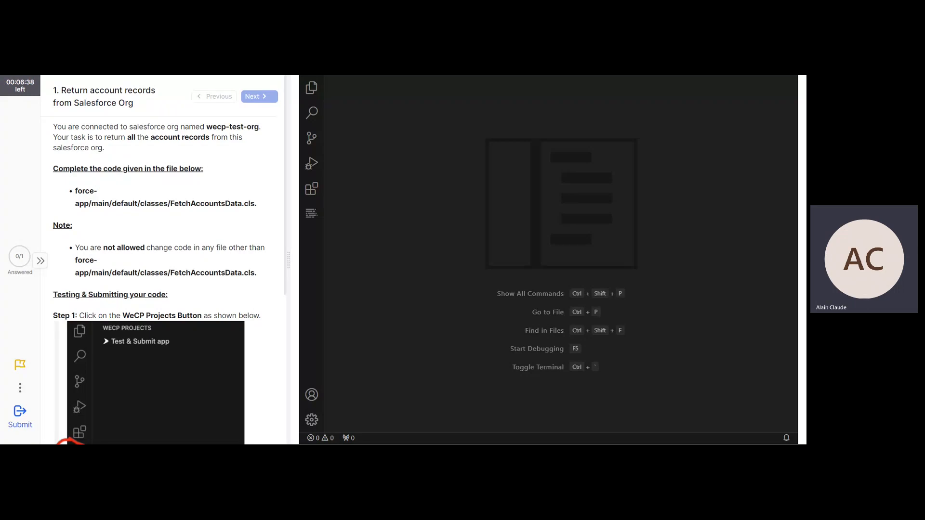
Open FetchAccountsData.cls from force-app/main/default/classes in the Explorer
left_click(312, 88)
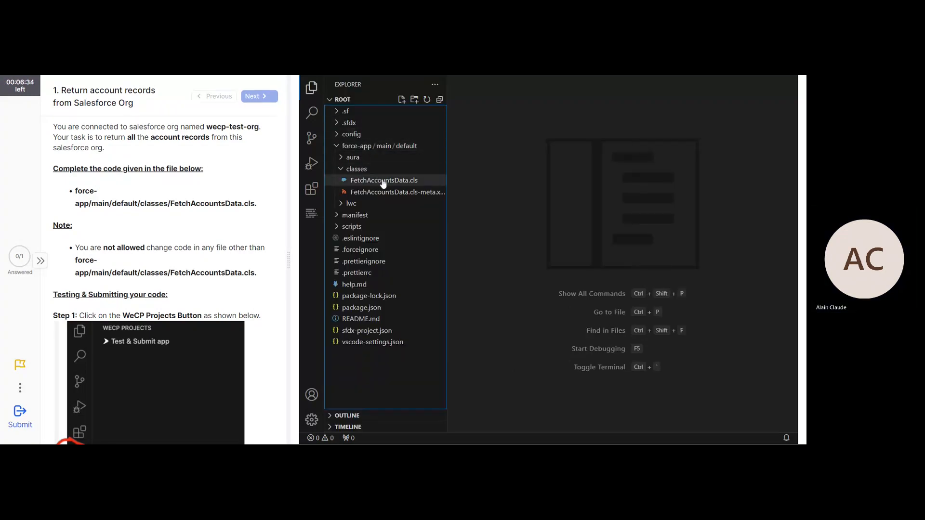
left_click(383, 180)
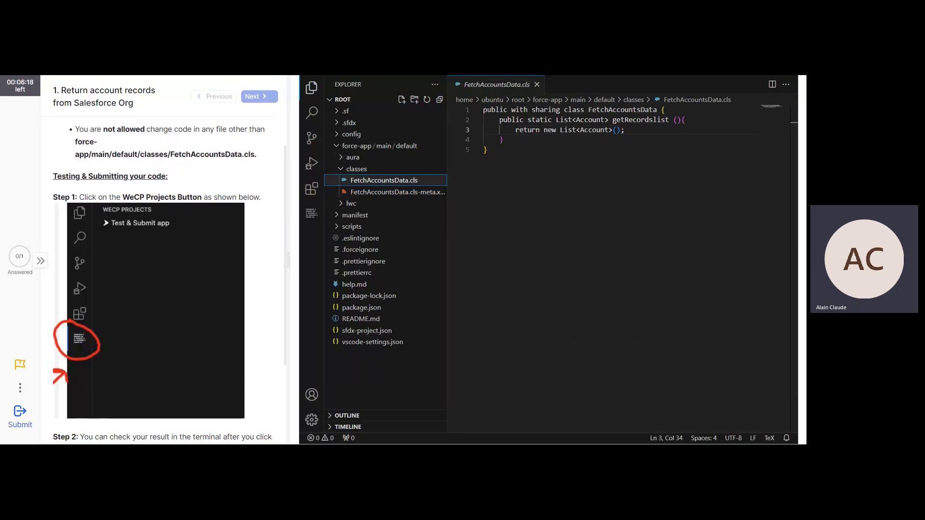
mouse_move(311, 212)
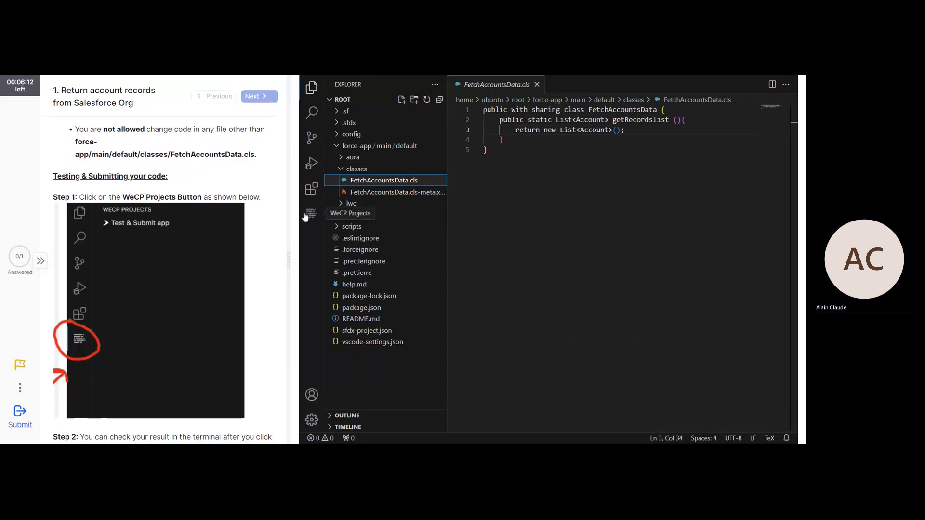
Show WeCP Projects and make getRecordslist return [Select id, Name from Account]
left_click(311, 214)
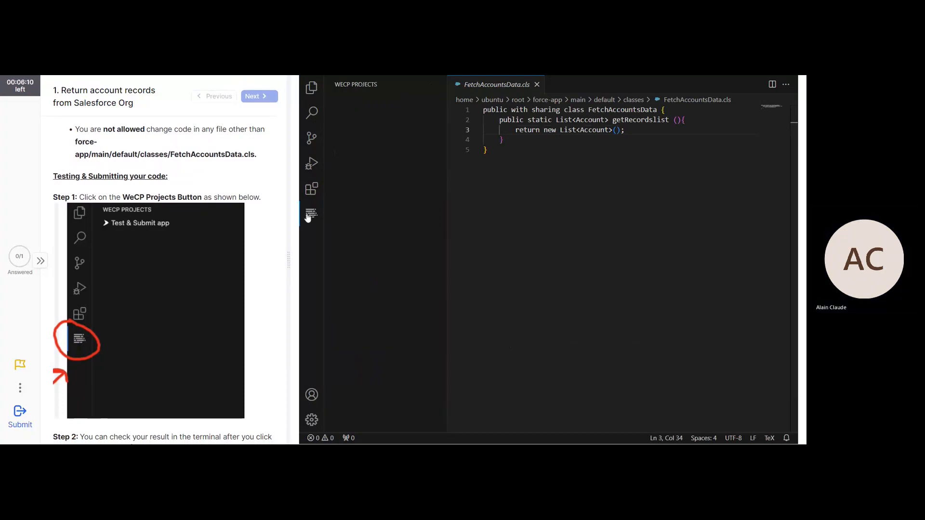
scroll("down", 3)
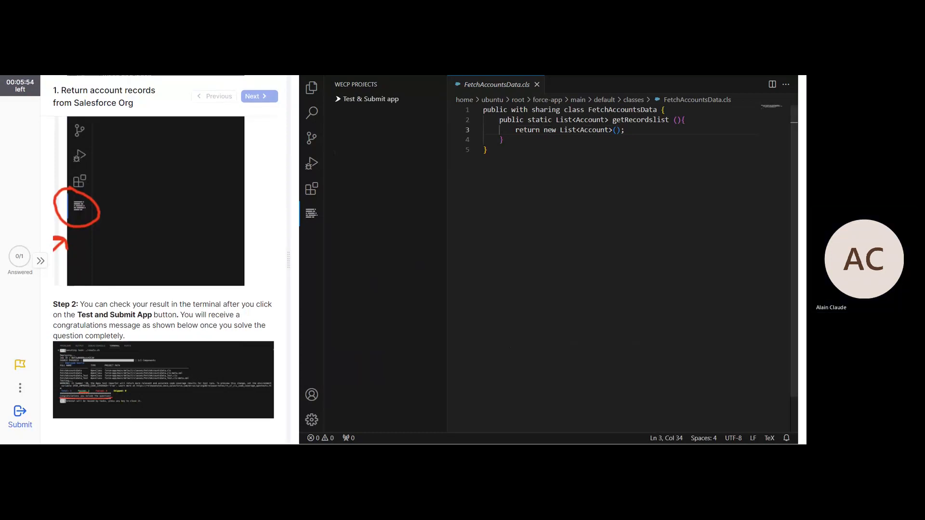
type("[Select id, Name from Account]")
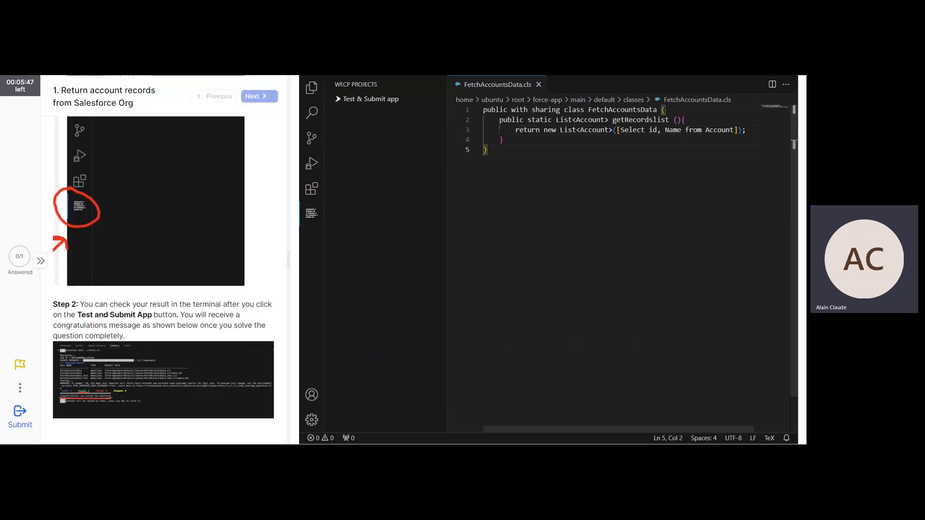
mouse_move(380, 210)
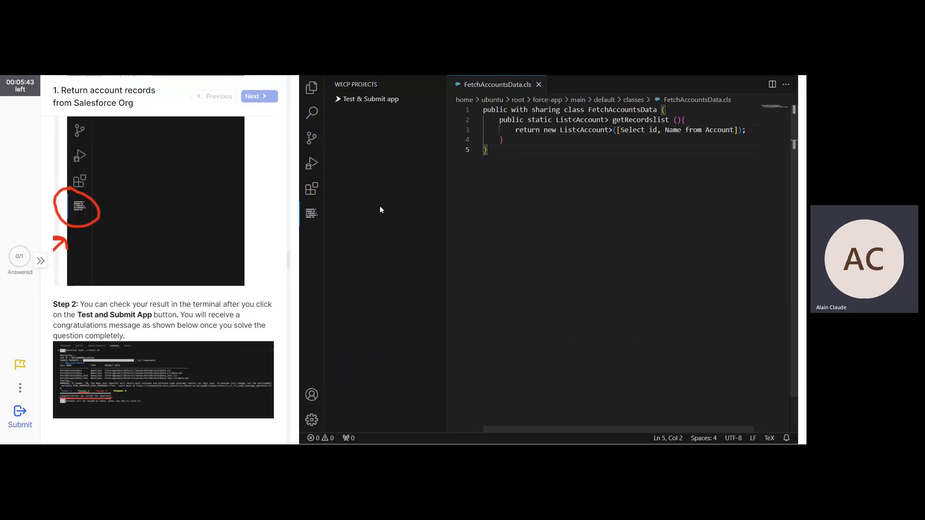
mouse_move(365, 106)
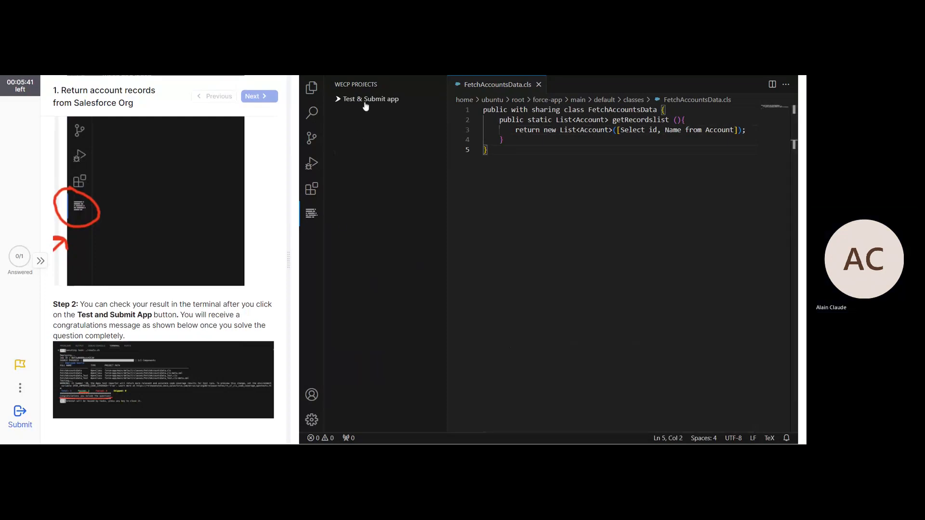
mouse_move(364, 106)
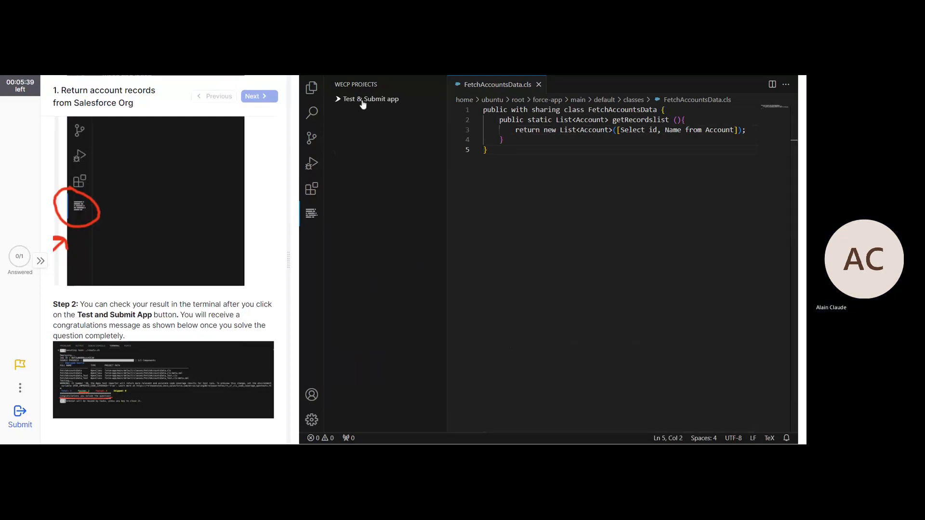